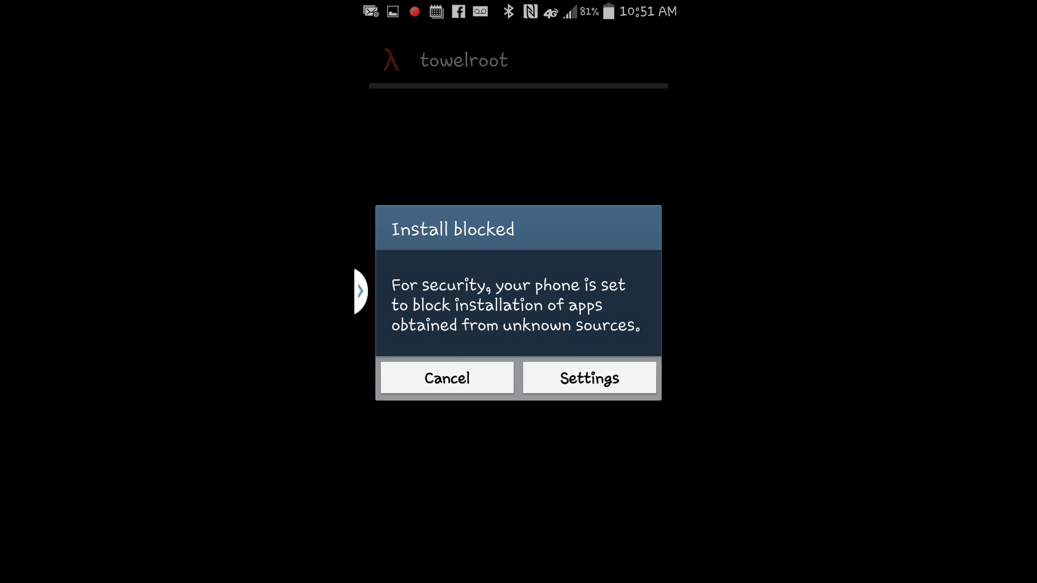
Enable Unknown sources in Security settings and accept its warning.
click(589, 378)
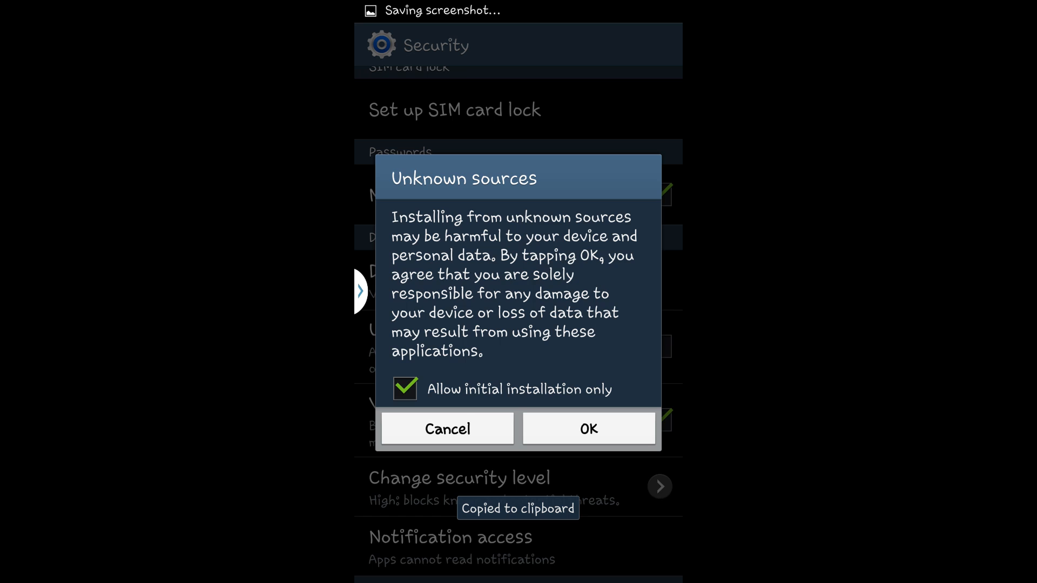
click(590, 428)
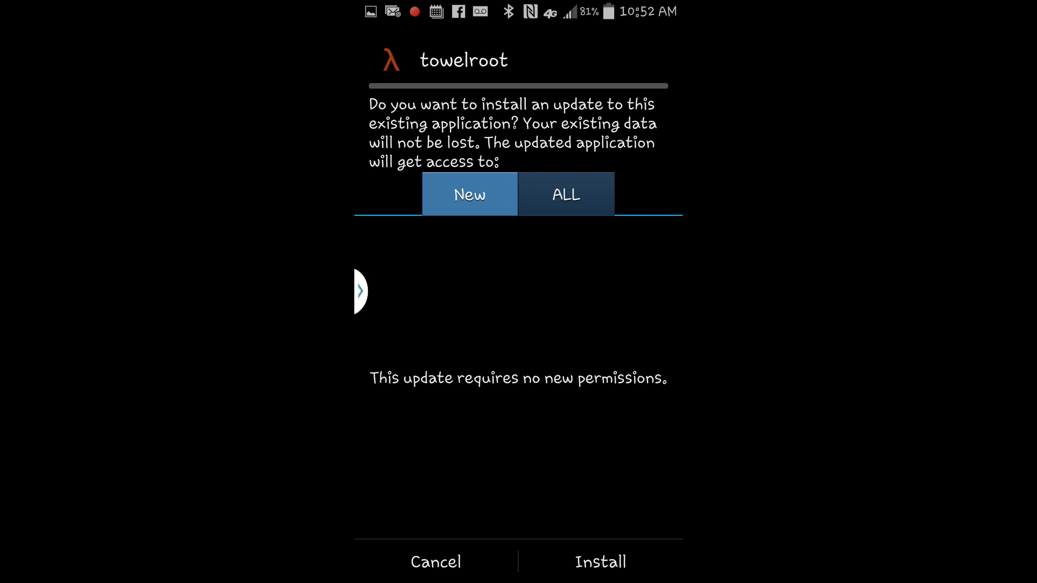
click(601, 577)
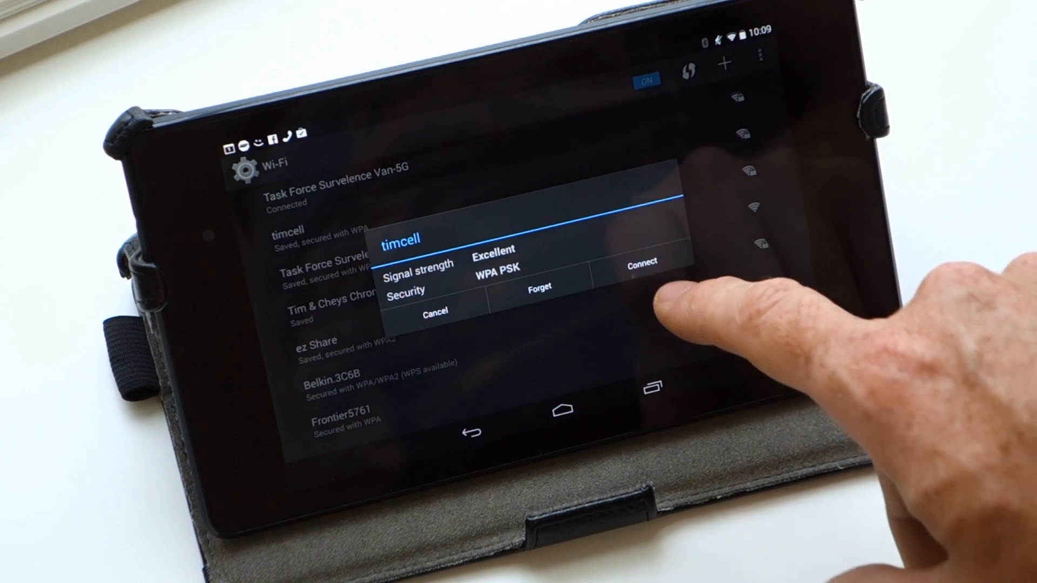
Connect the tablet to the timcell Wi-Fi network.
click(643, 262)
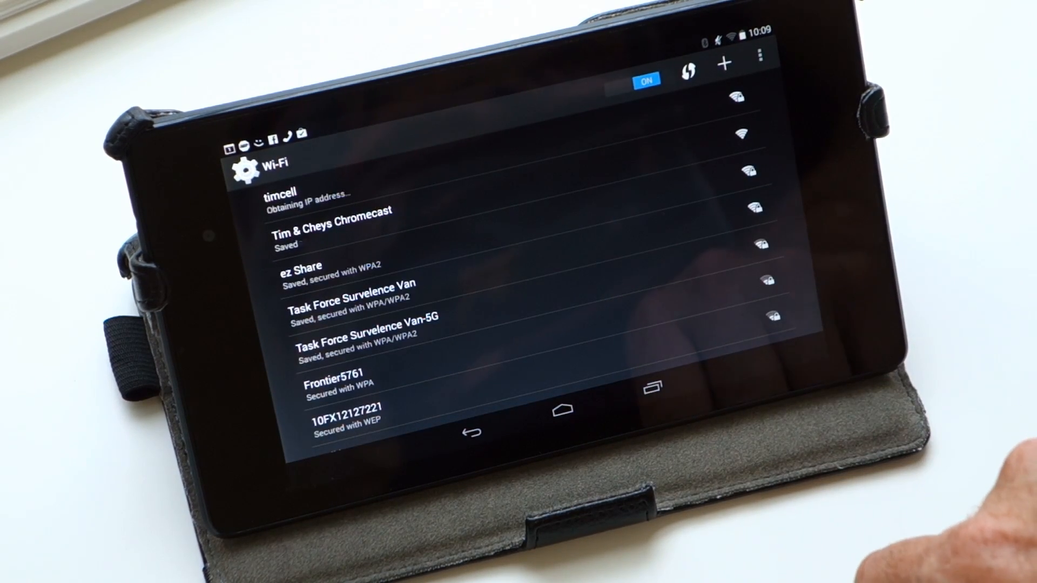